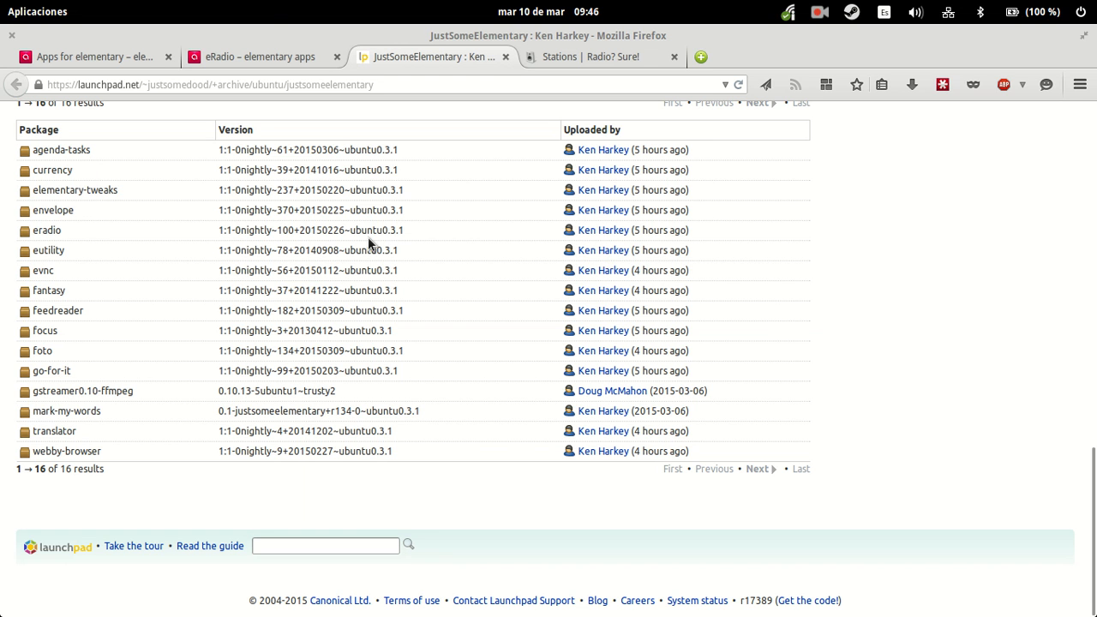
Step: Review the eRadio page on elementary apps, scrolling through its description and installation commands
click(257, 57)
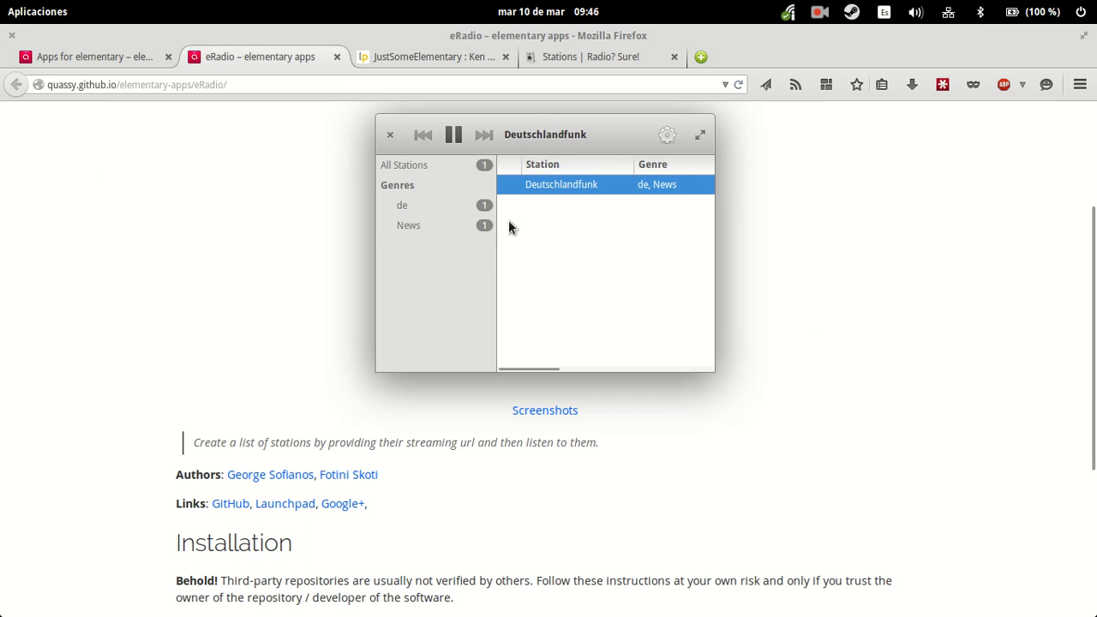
scroll(up, 3)
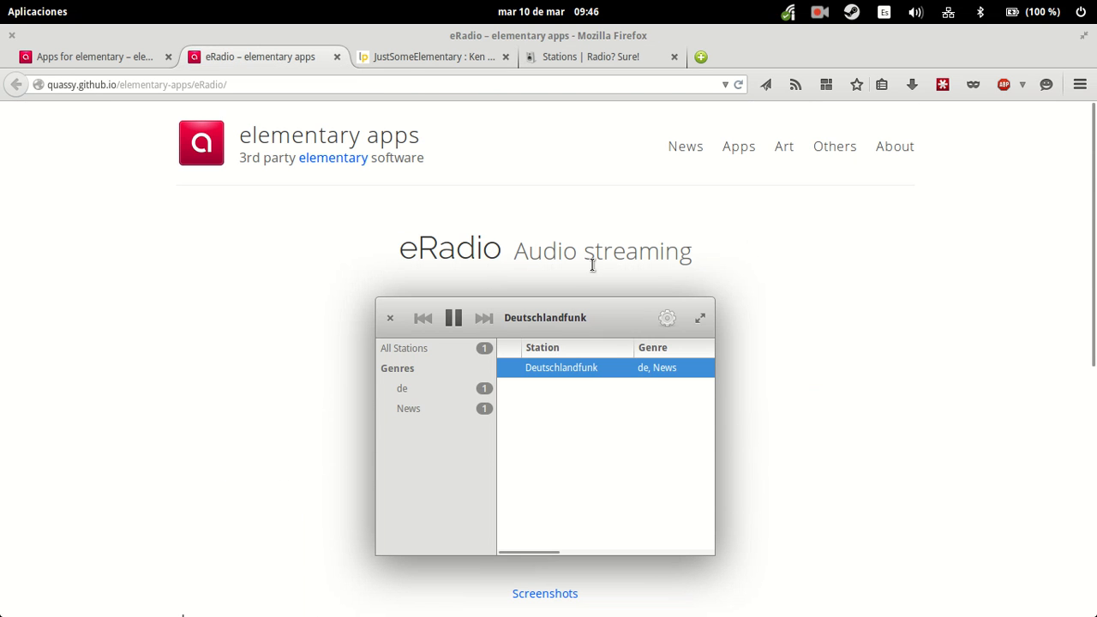
scroll(down, 3)
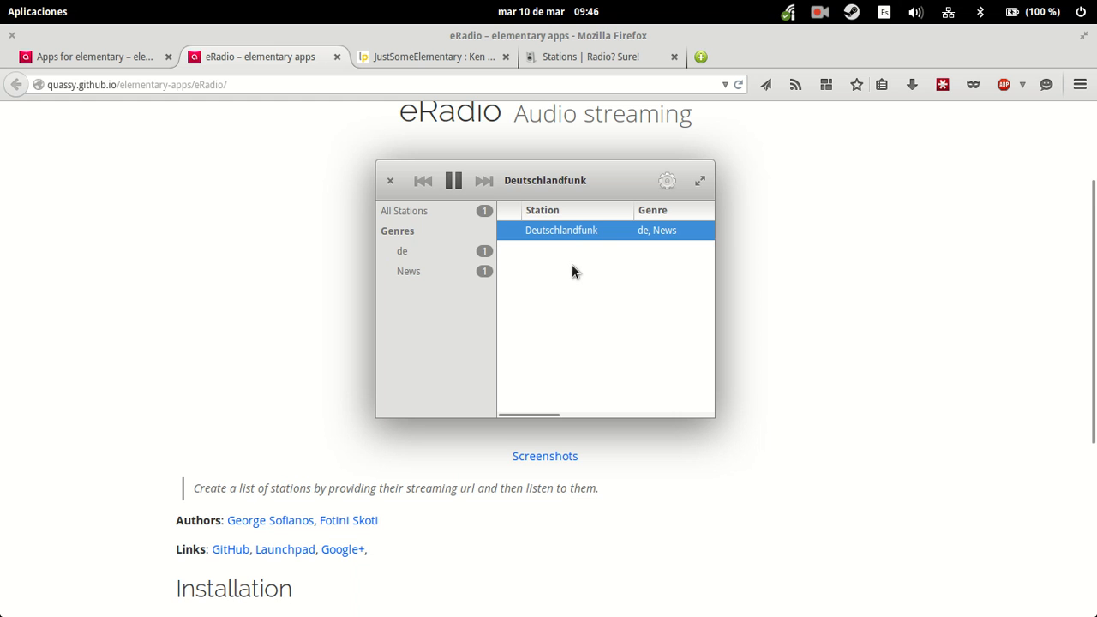
scroll(down, 3)
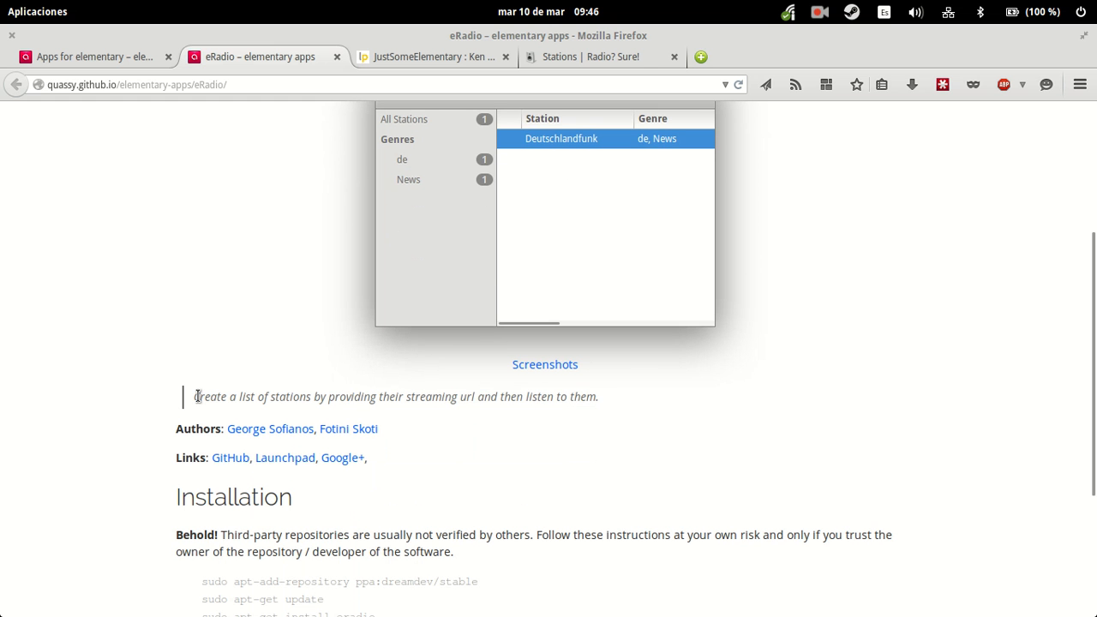
scroll(up, 3)
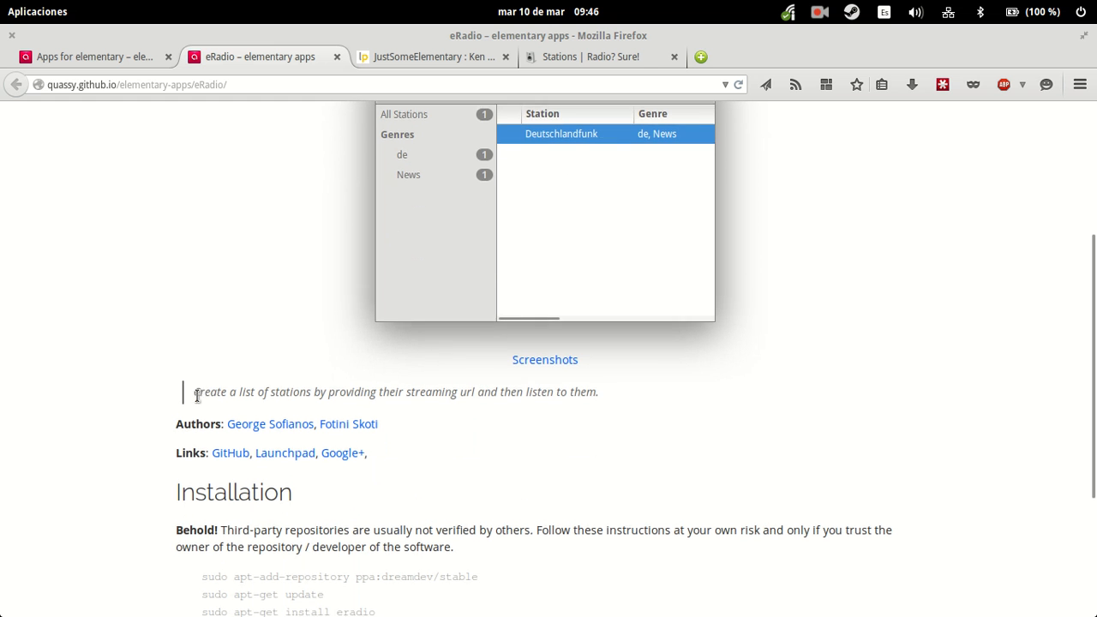
scroll(down, 3)
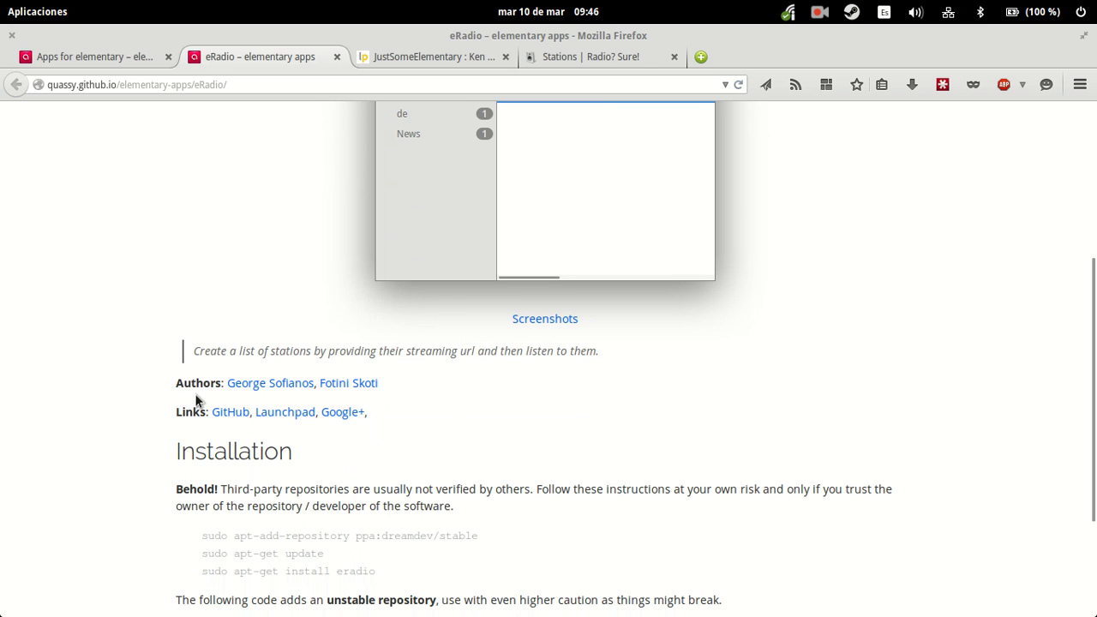
mouse_move(544, 48)
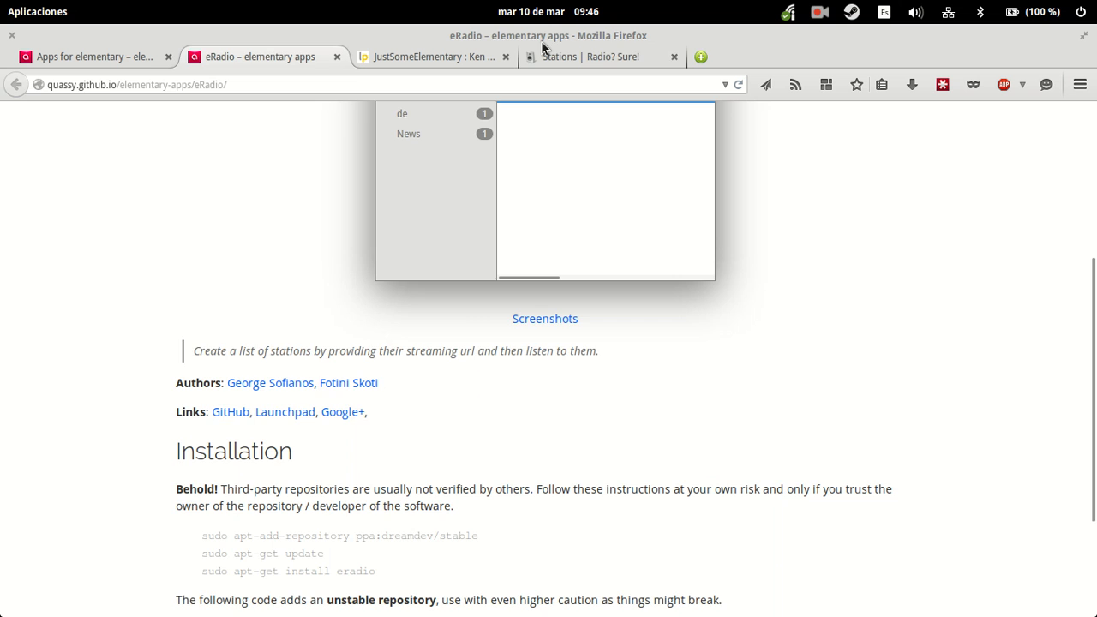
Step: Copy the Otaku Music Radio Source 2 stream link from the Radio? Sure! stations page
click(590, 57)
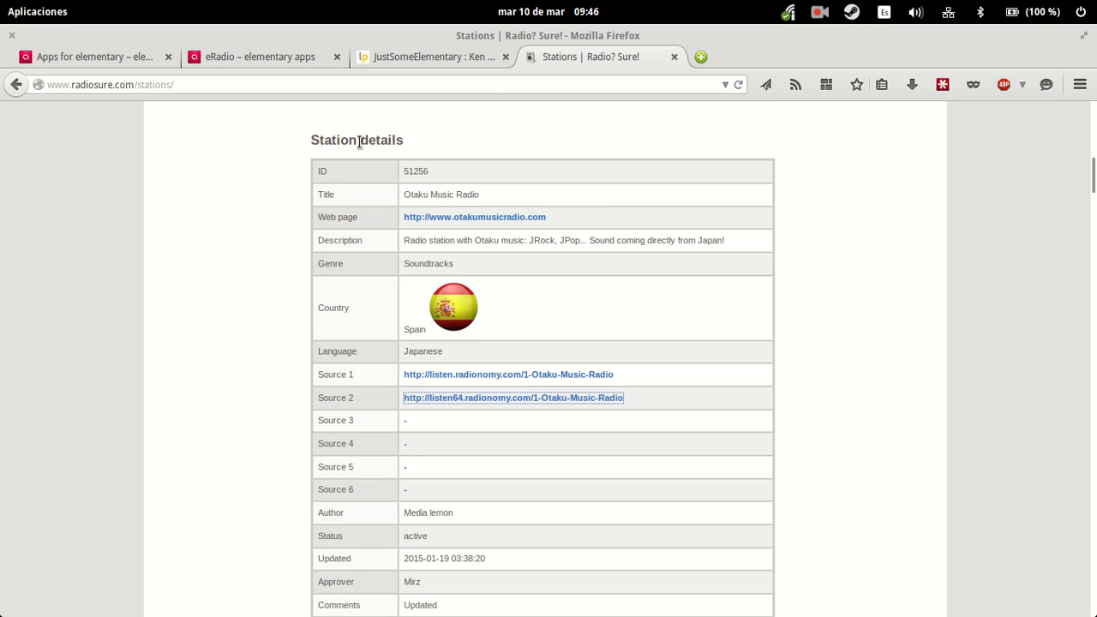
scroll(up, 3)
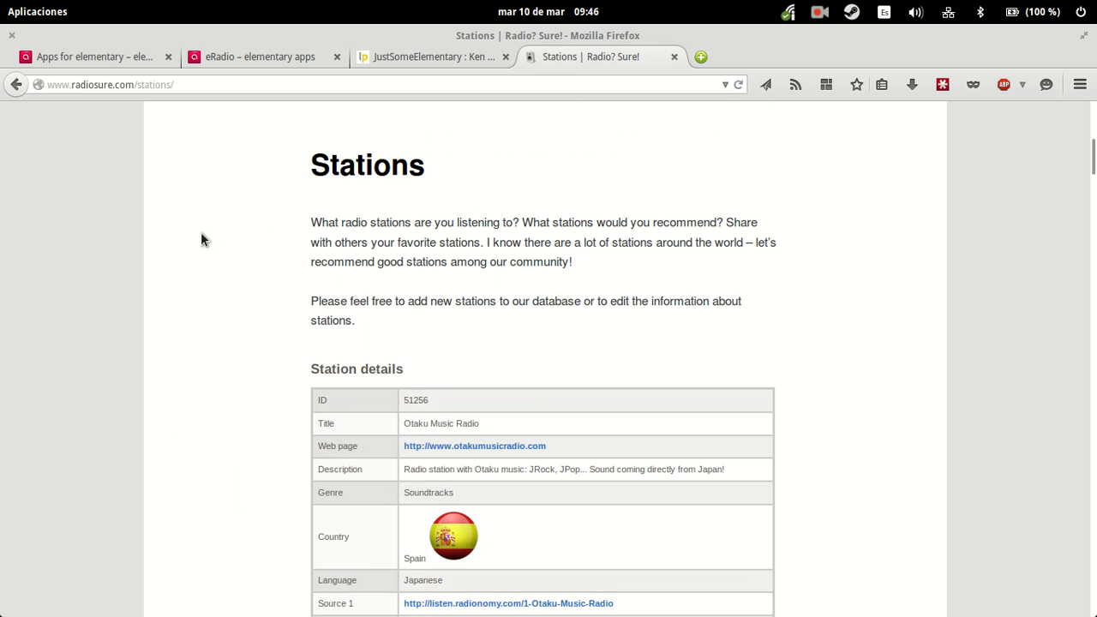
scroll(down, 3)
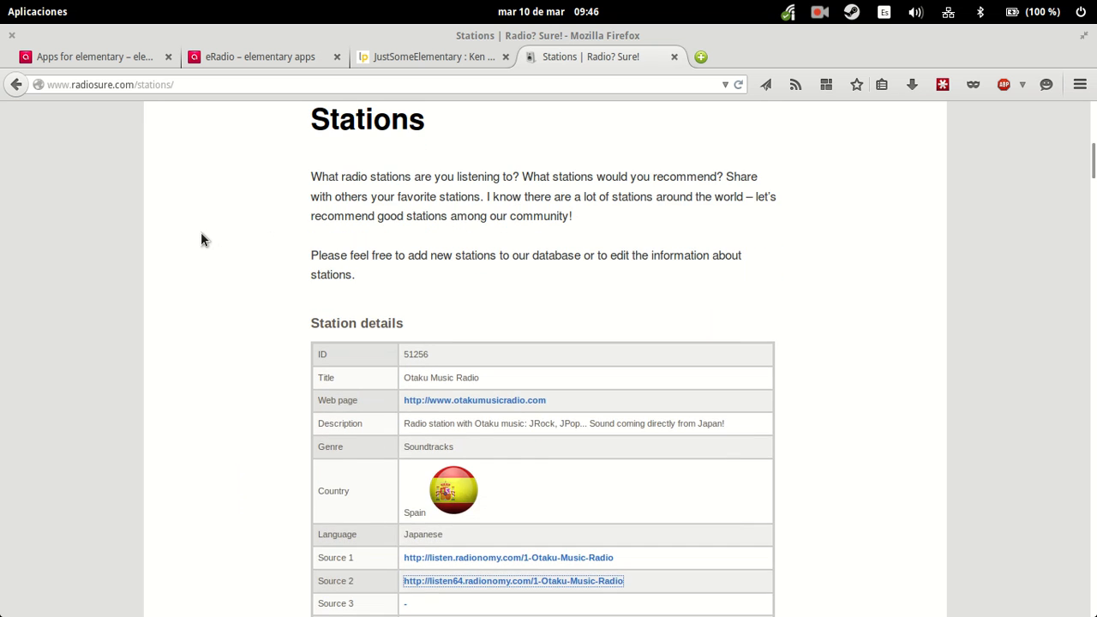
scroll(up, 3)
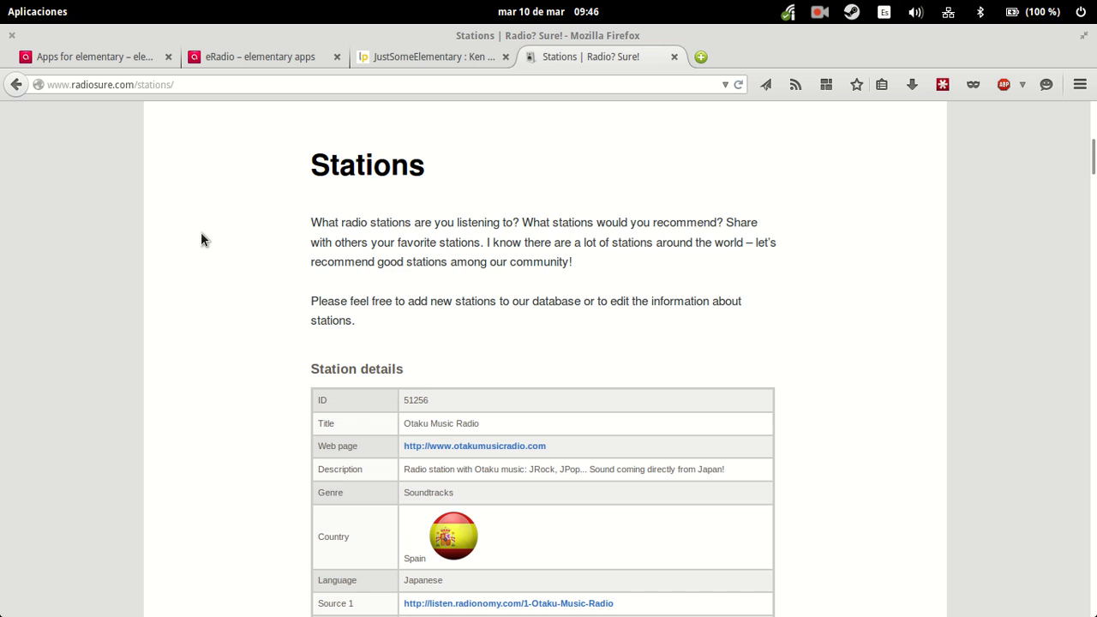
scroll(down, 3)
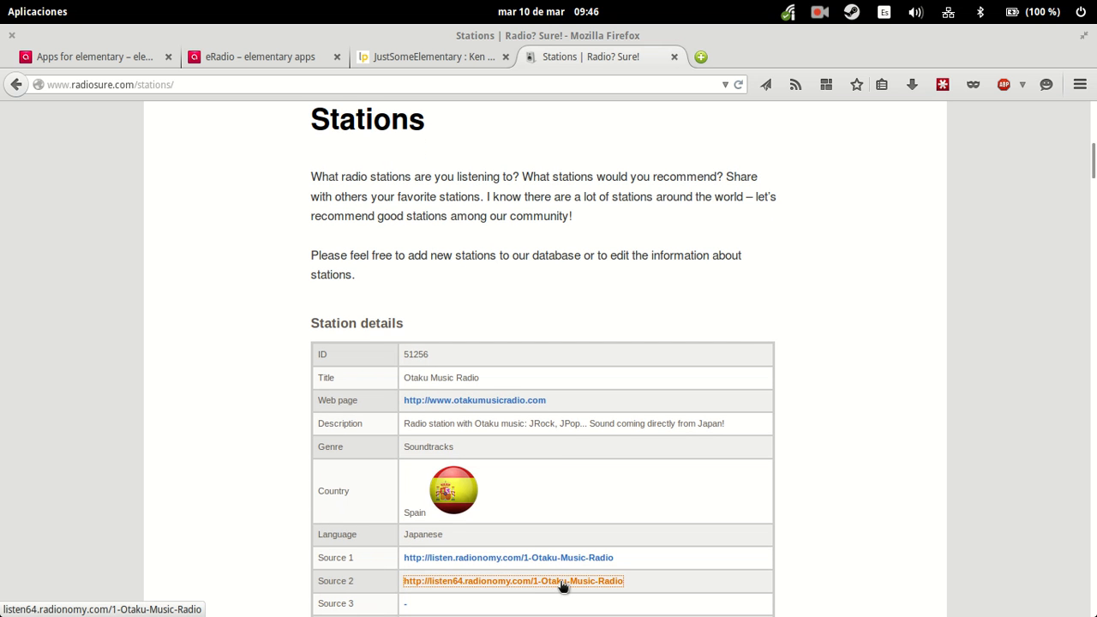
right_click(512, 582)
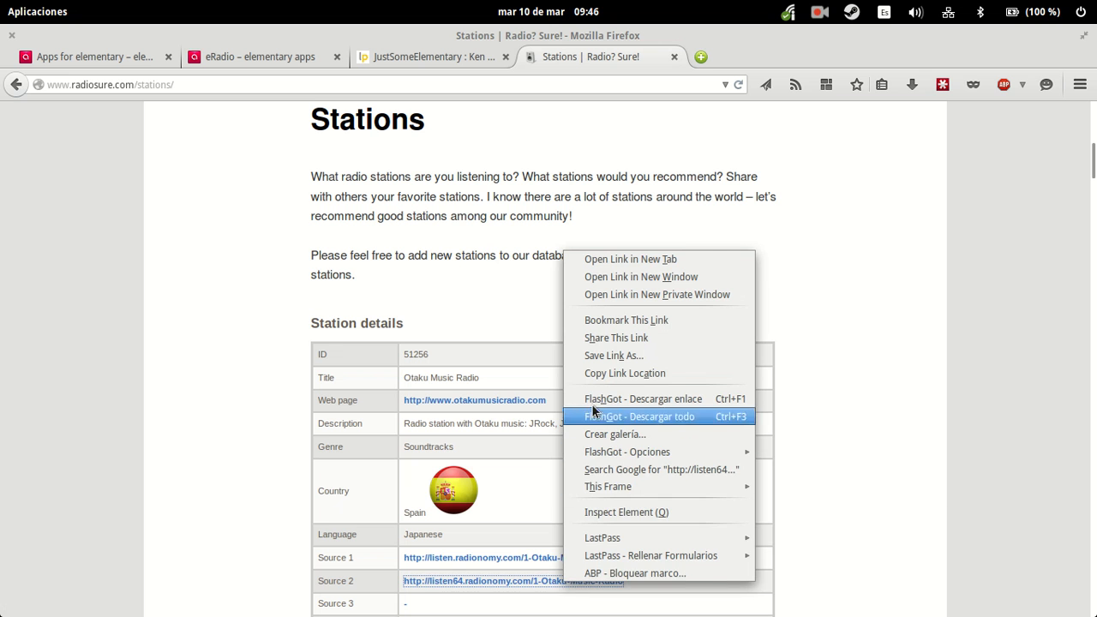
click(232, 312)
text(eradio)
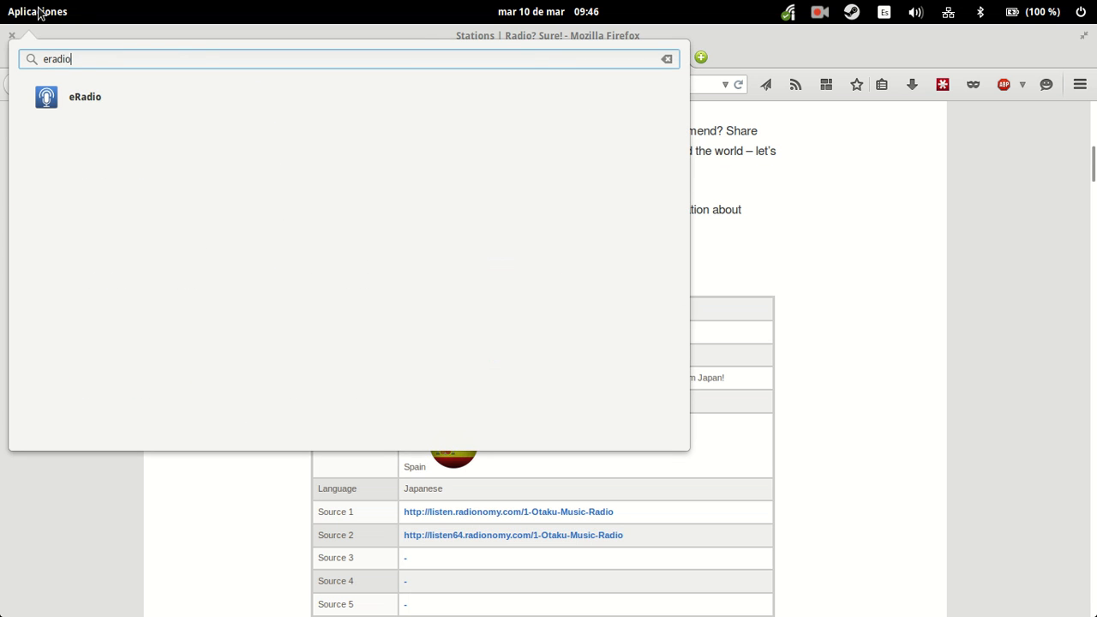
Step: Launch eRadio from the application launcher to its empty start screen
click(85, 96)
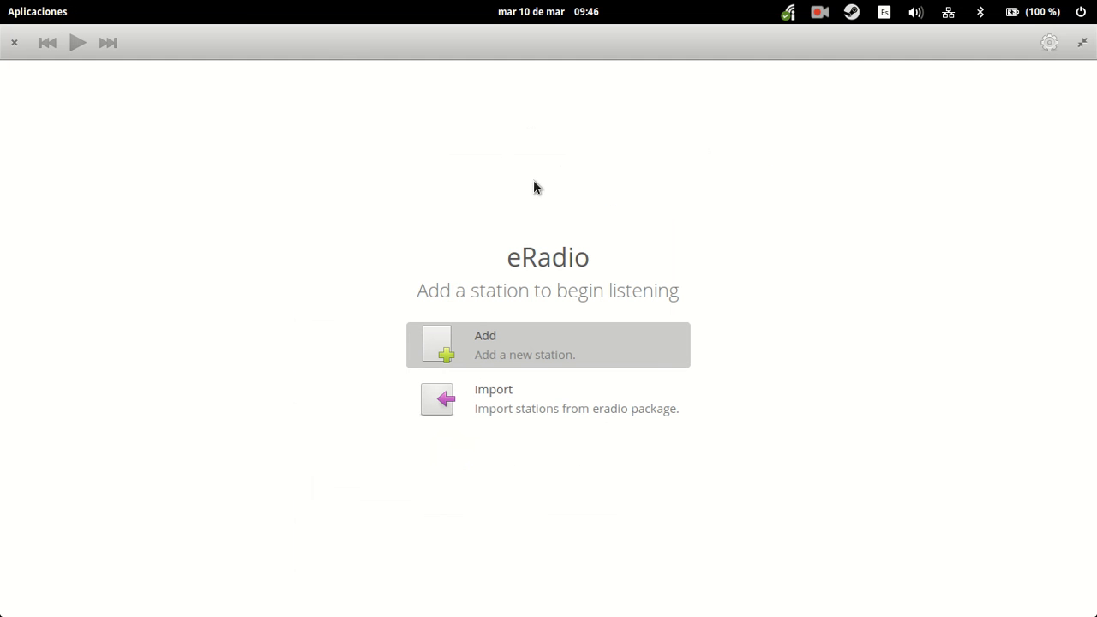
mouse_move(638, 184)
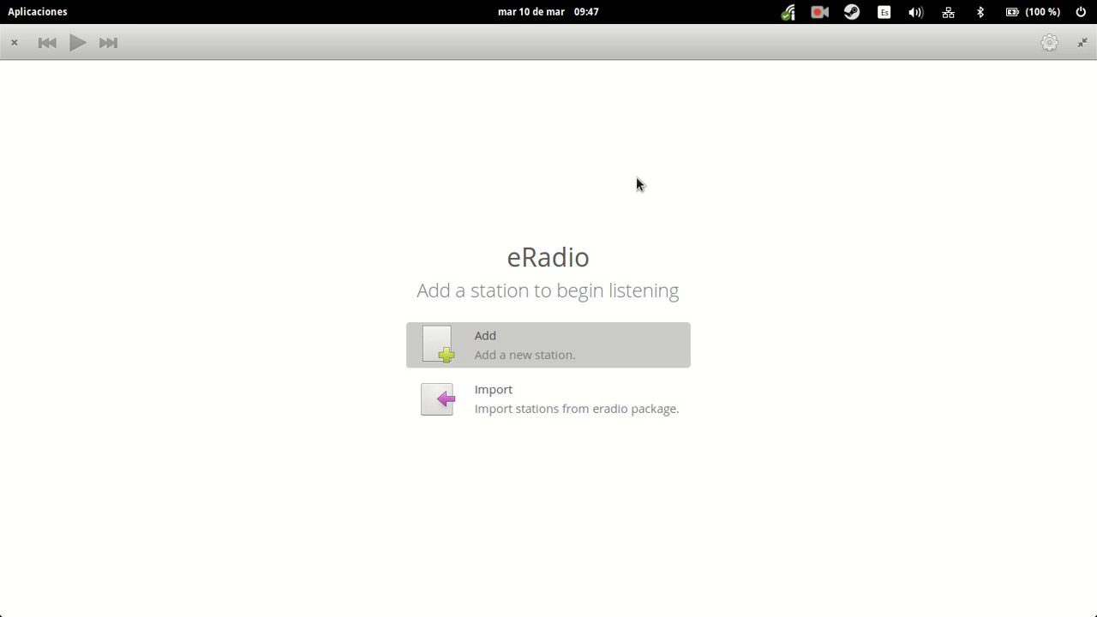
mouse_move(626, 169)
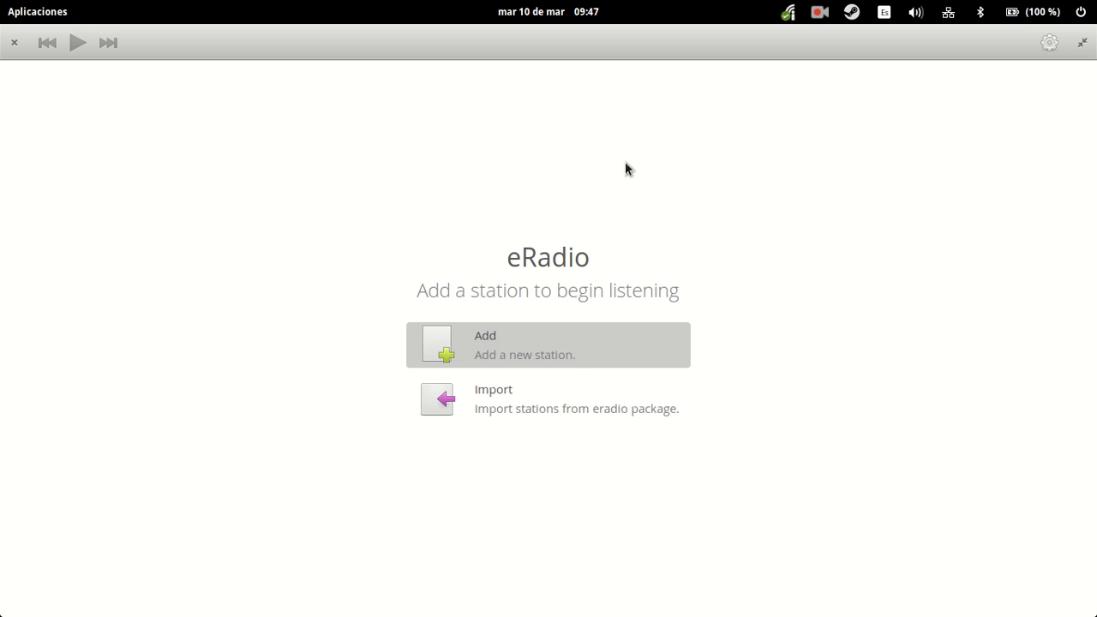
mouse_move(565, 342)
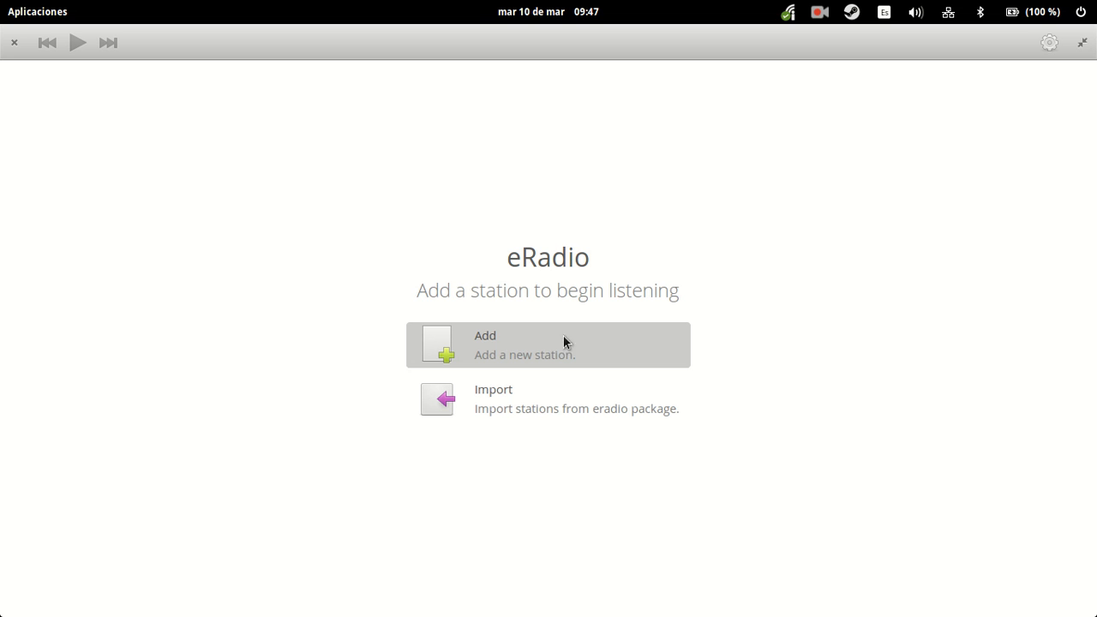
Step: Add a station named 'Otaku Music Radio' with the copied stream URL under a new J-Pop genre
click(548, 344)
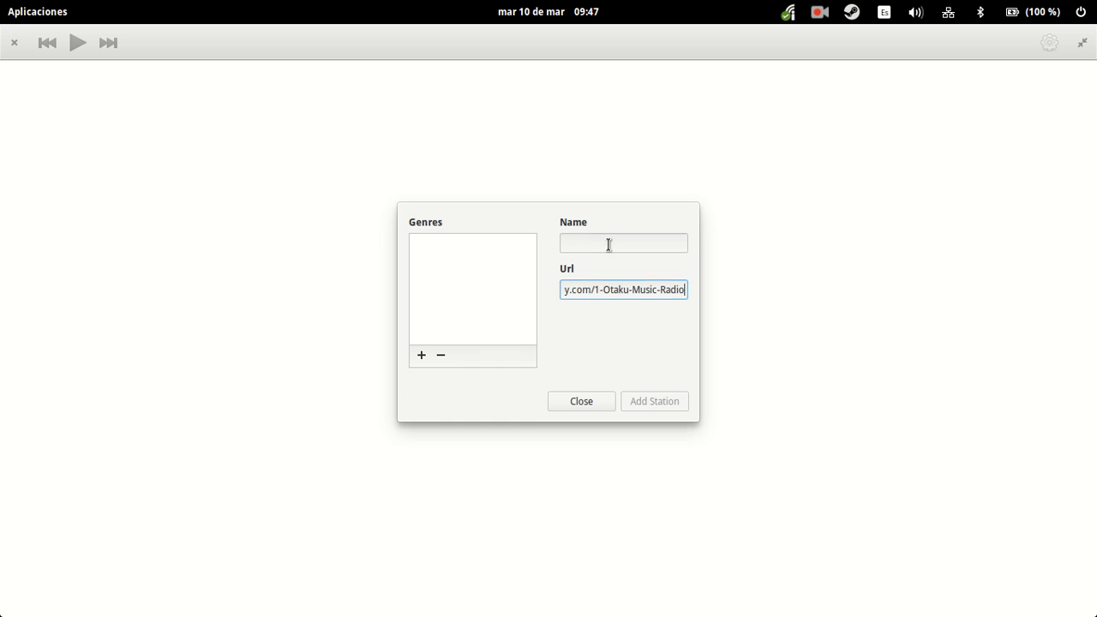
text(Otaku)
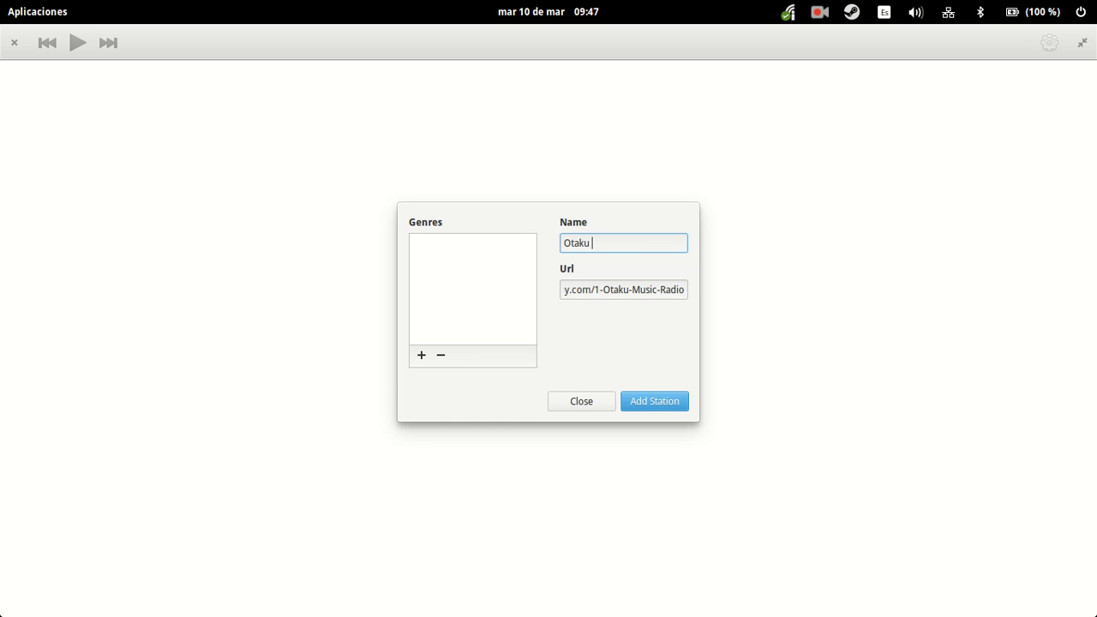
text(Music Radio)
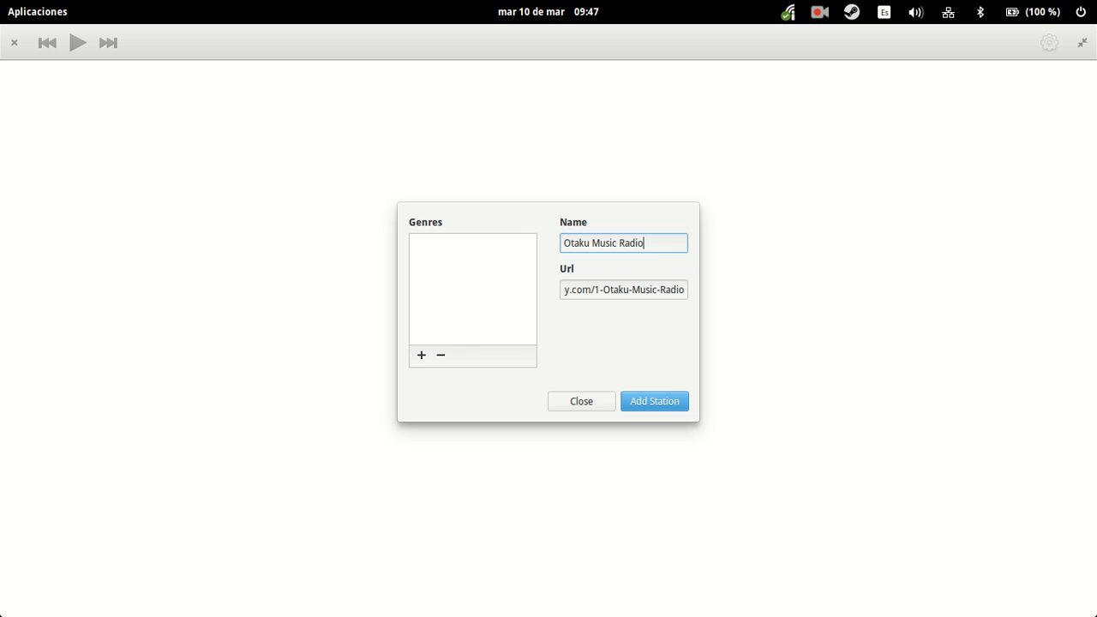
click(421, 355)
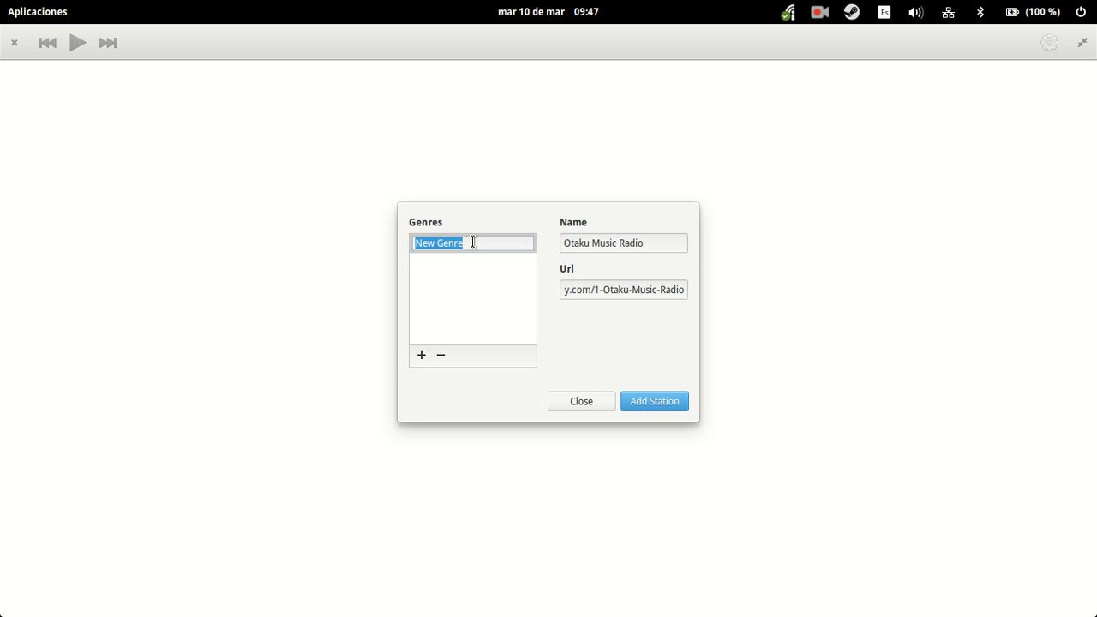
text(J-Pop)
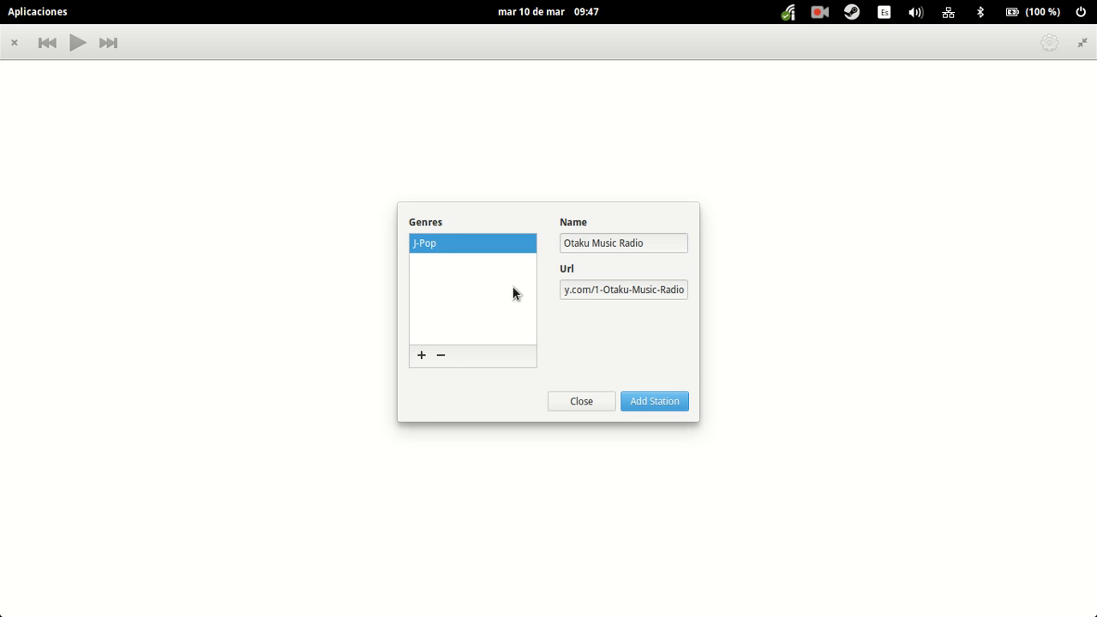
click(654, 401)
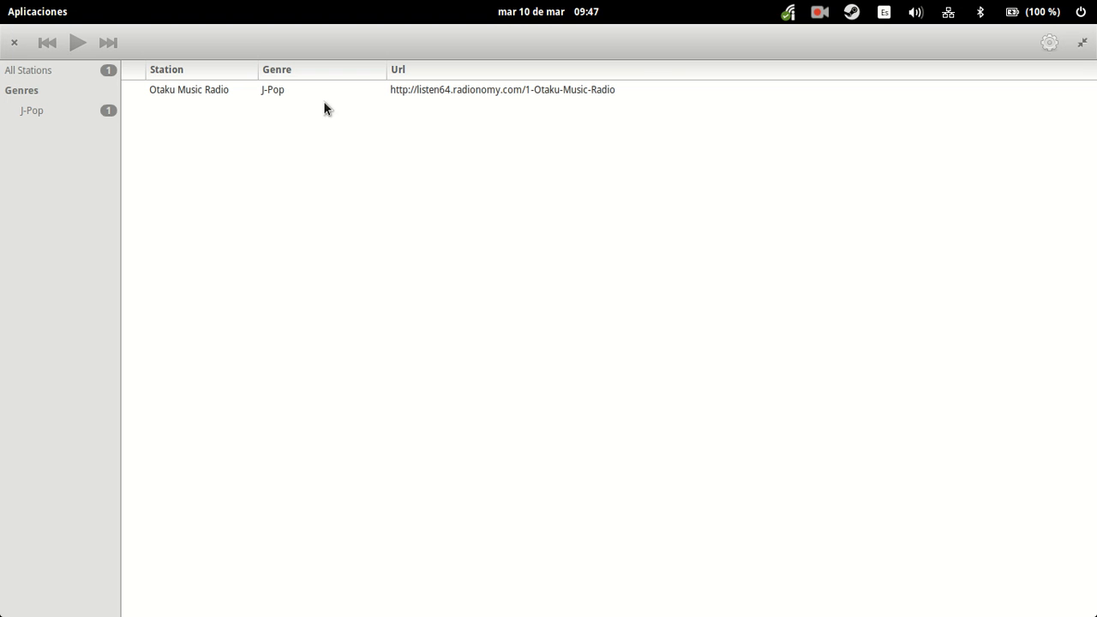
mouse_move(262, 107)
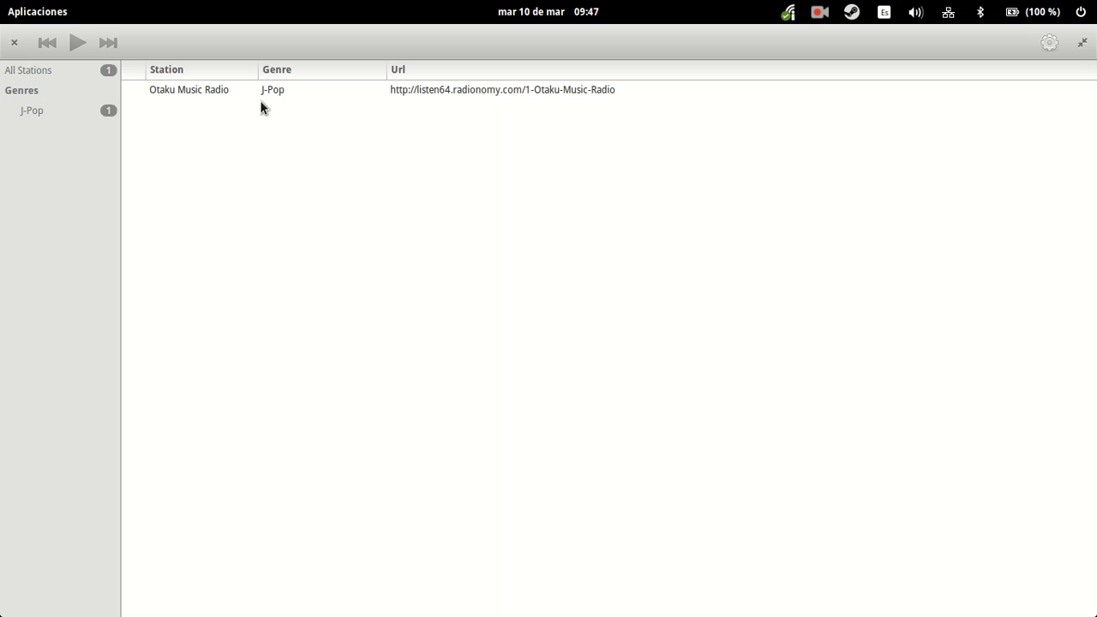
mouse_move(274, 101)
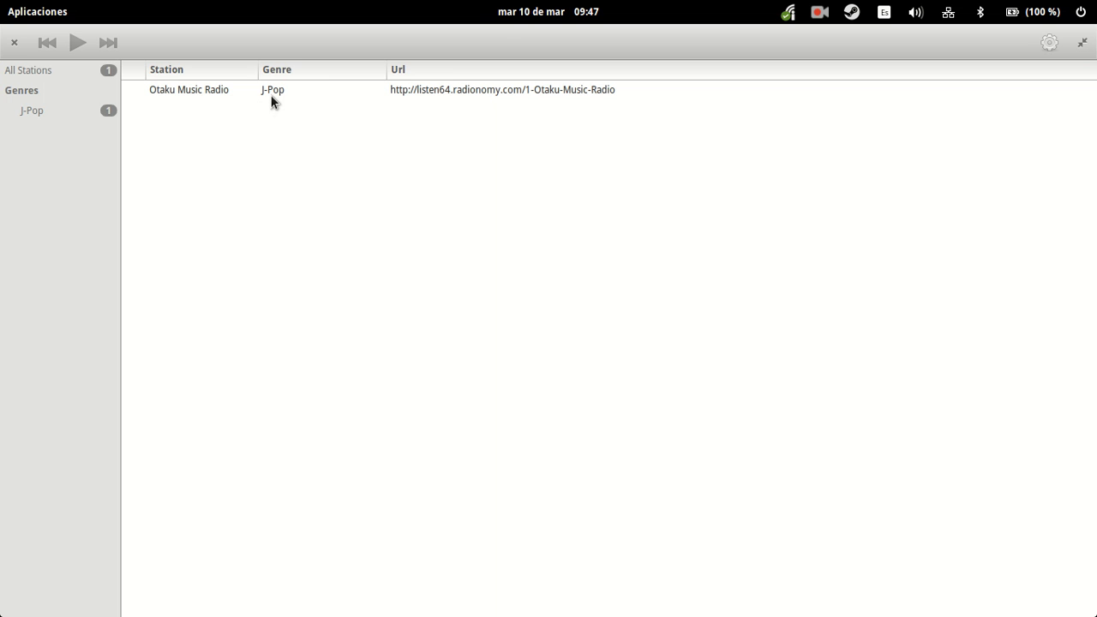
double_click(188, 89)
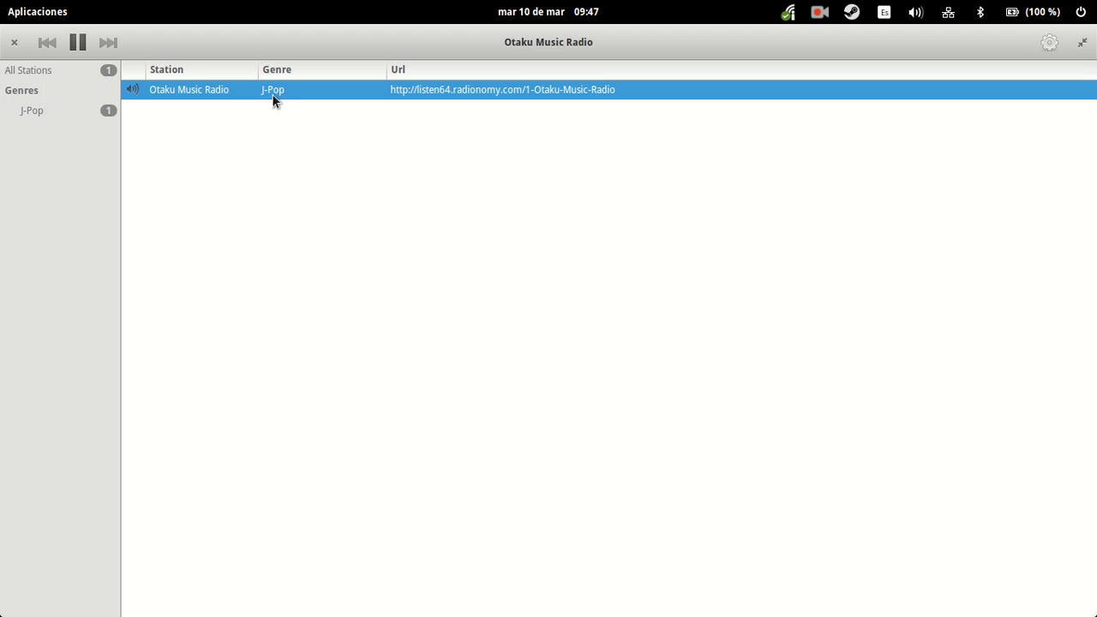
mouse_move(284, 104)
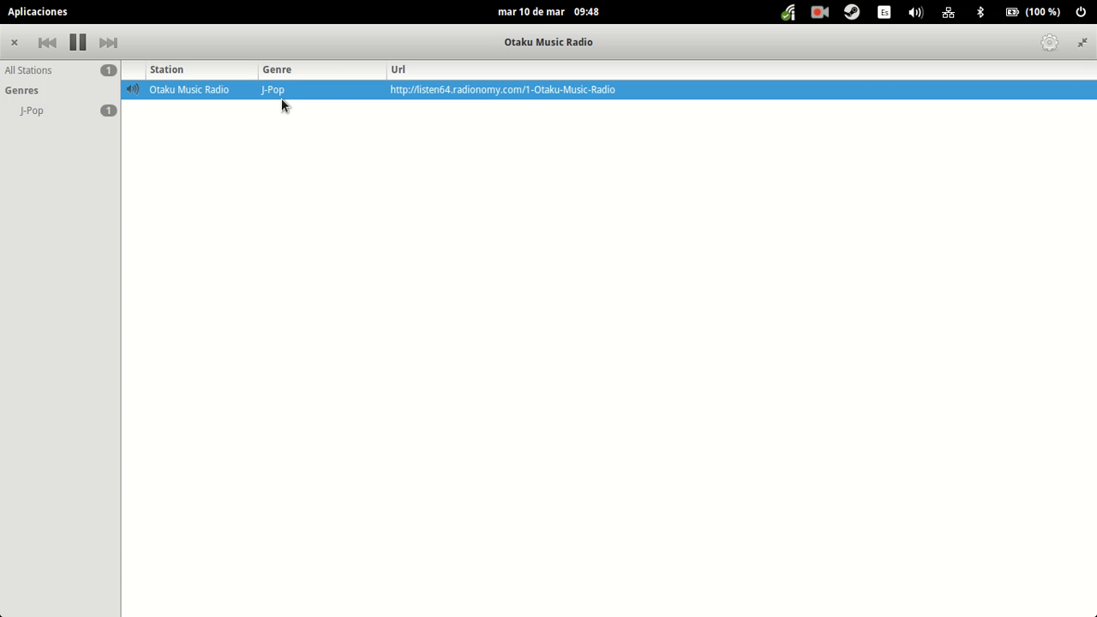
click(77, 42)
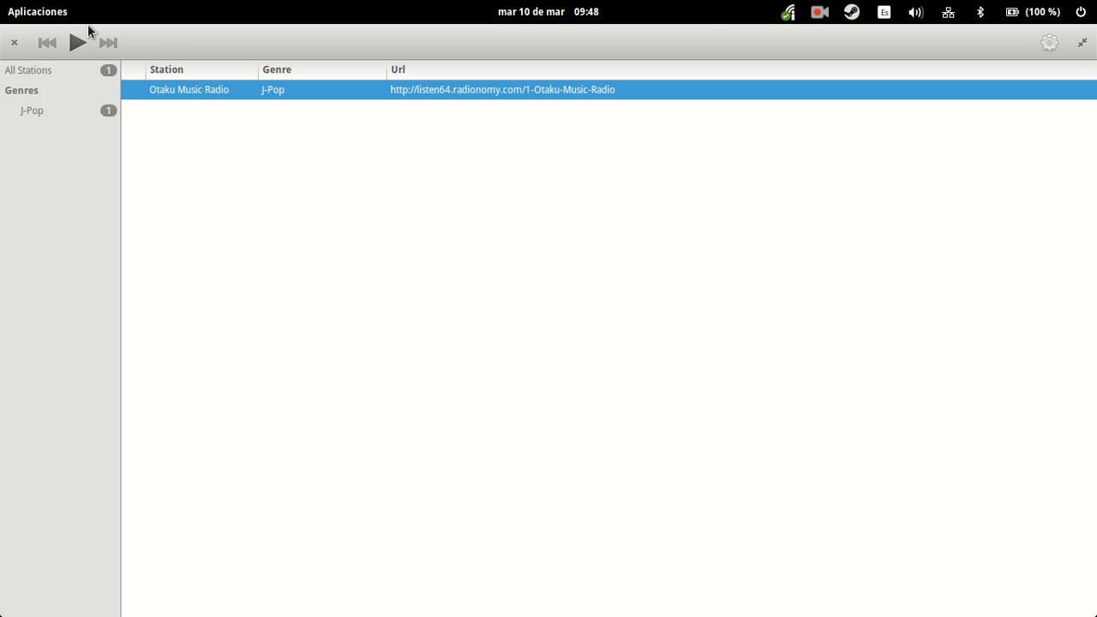
mouse_move(1007, 30)
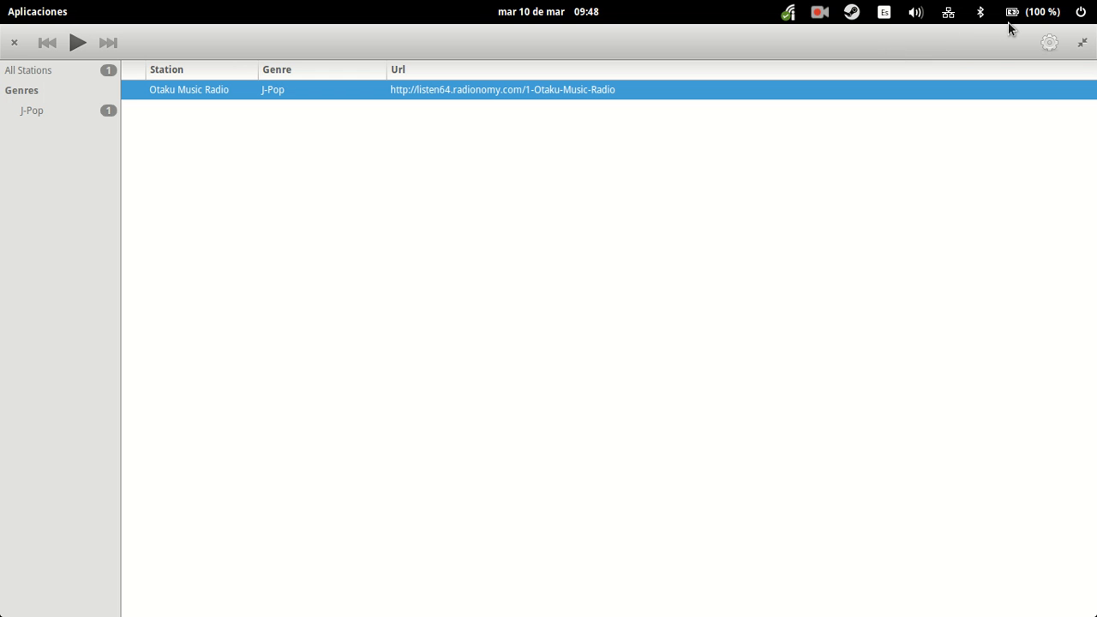
Step: Show eRadio's About window (version 1.2) from the gear menu's Acerca de
click(1049, 43)
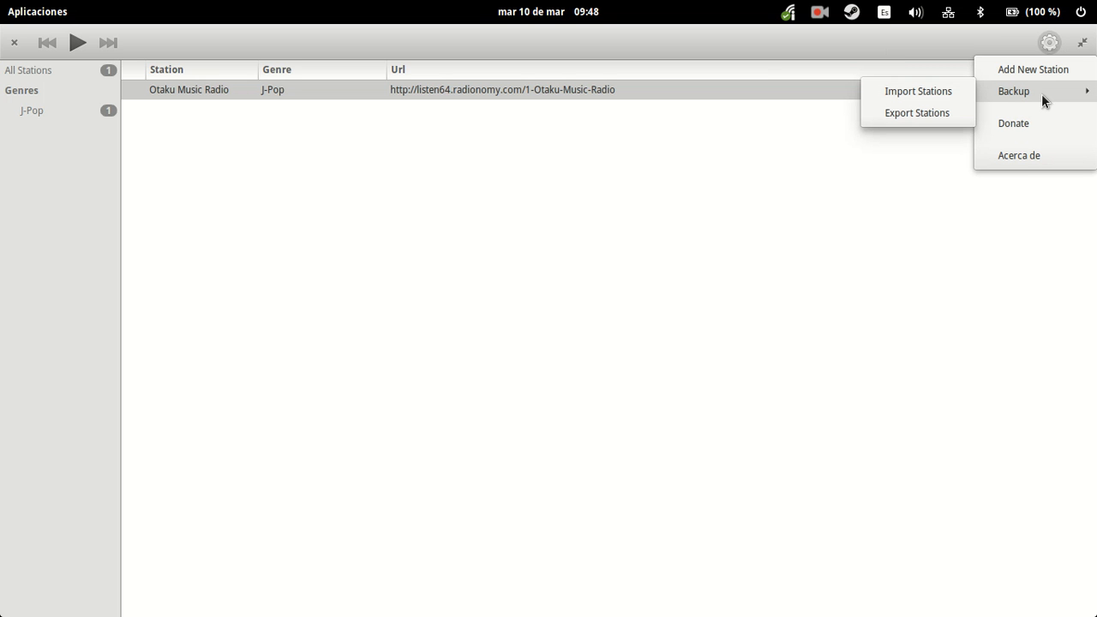
mouse_move(1037, 94)
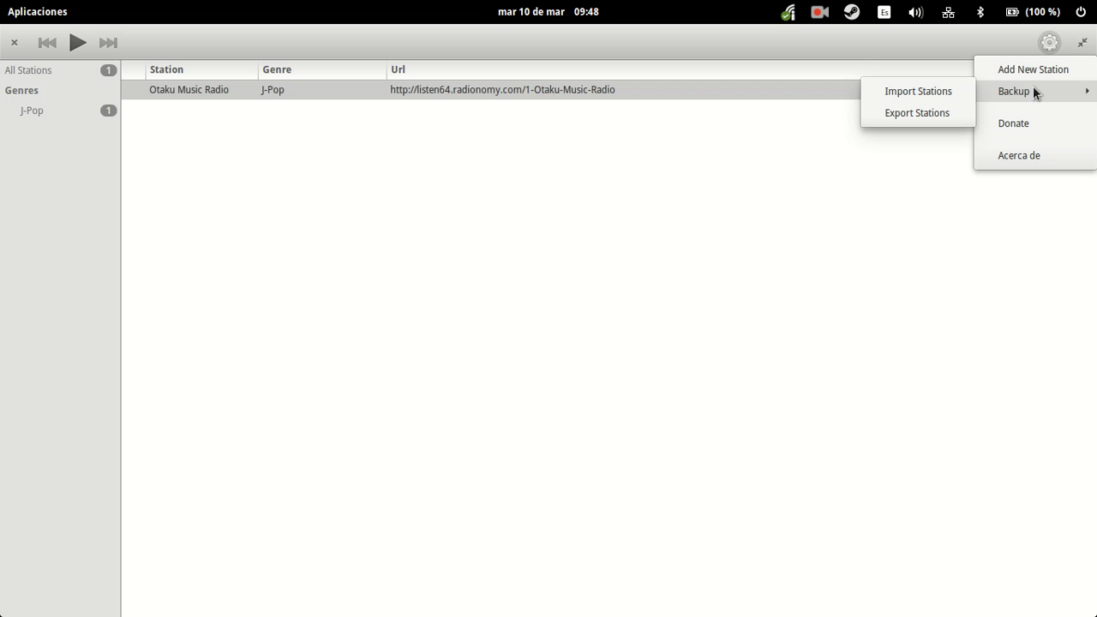
mouse_move(1038, 101)
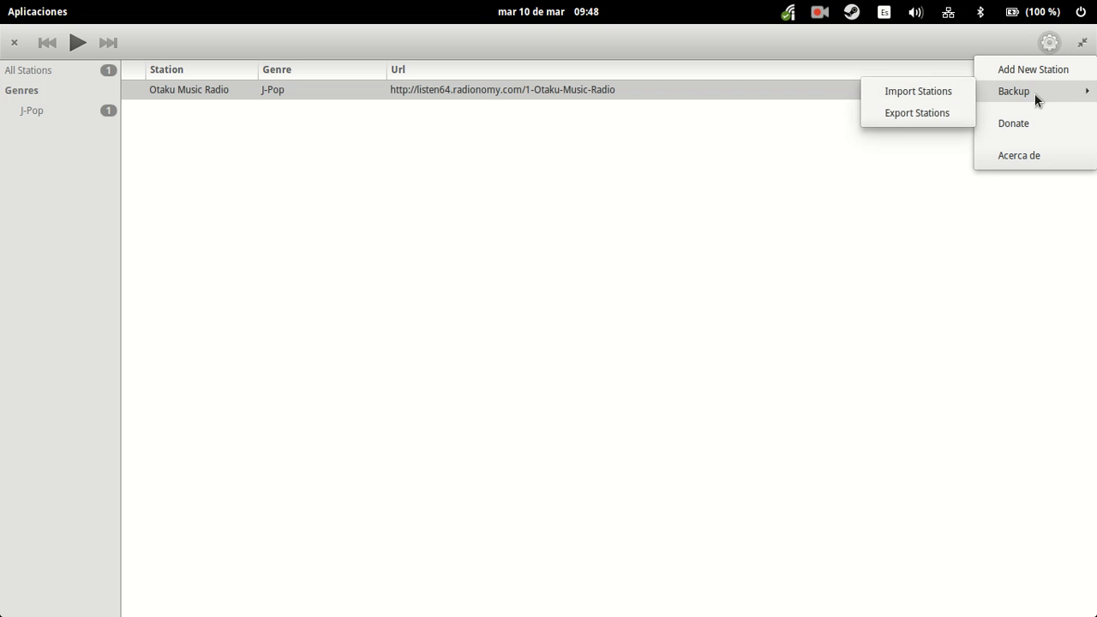
mouse_move(1033, 69)
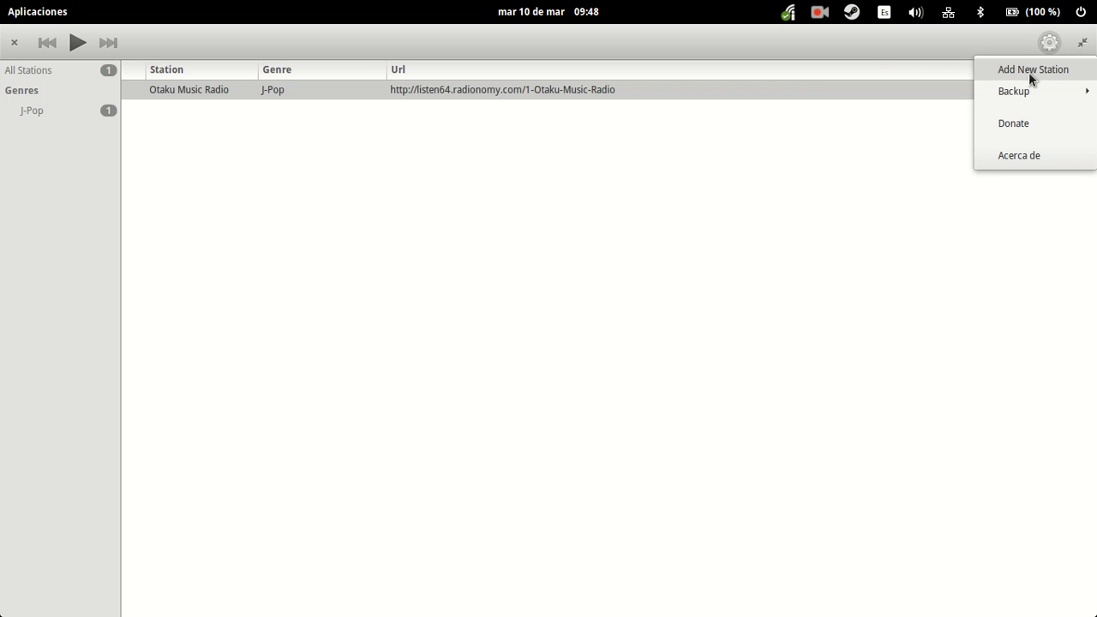
mouse_move(1038, 155)
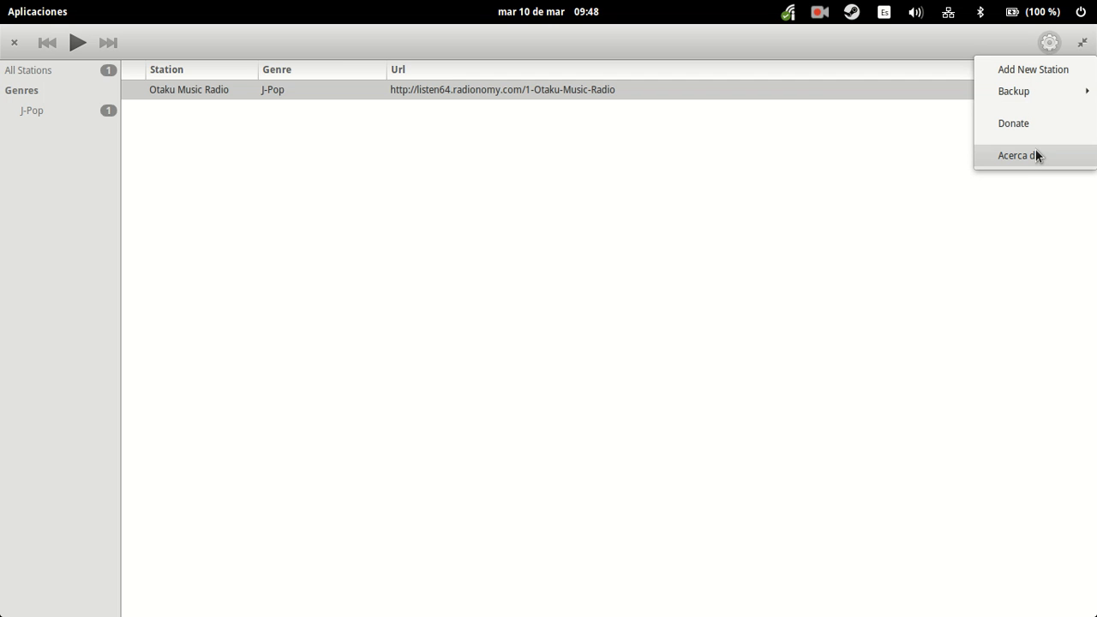
click(1021, 155)
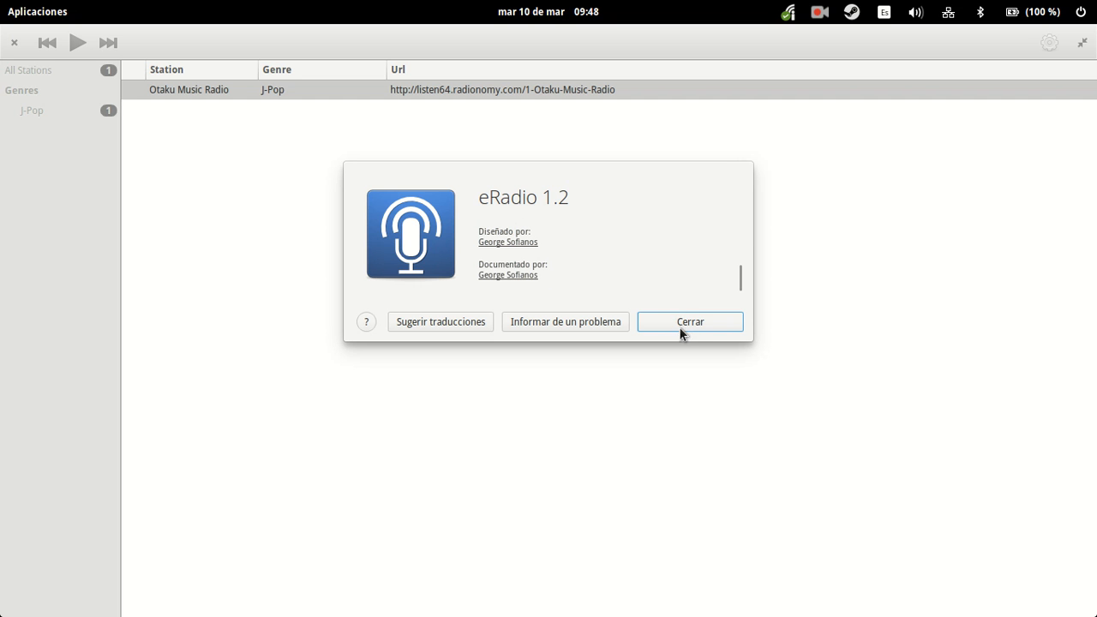
Step: Dismiss the About dialog, returning to the station list with Otaku Music Radio selected
click(689, 321)
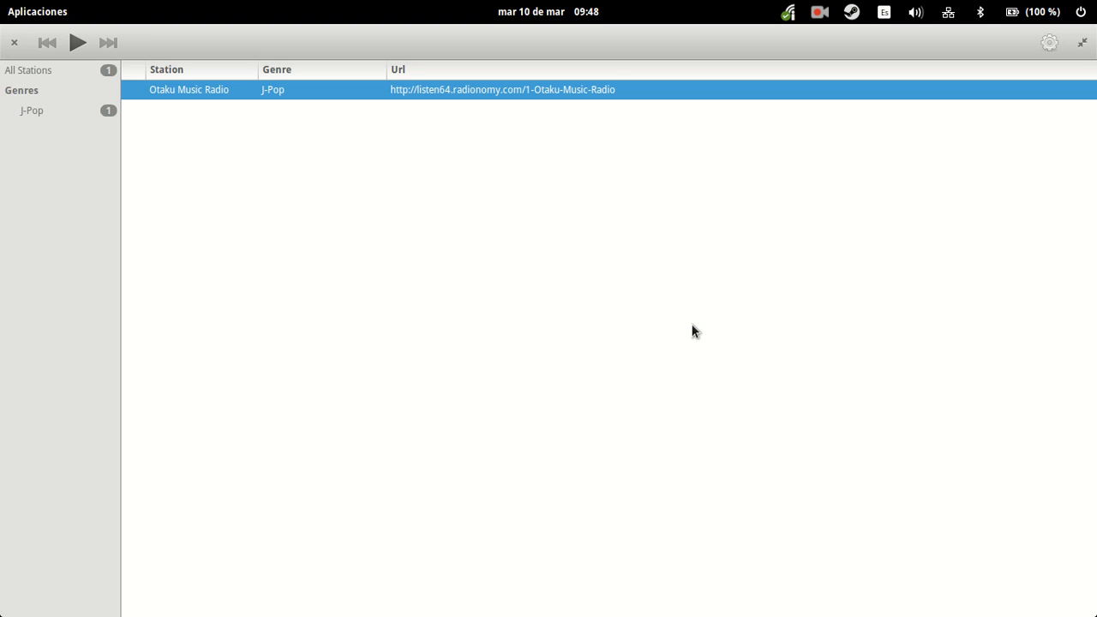
mouse_move(691, 330)
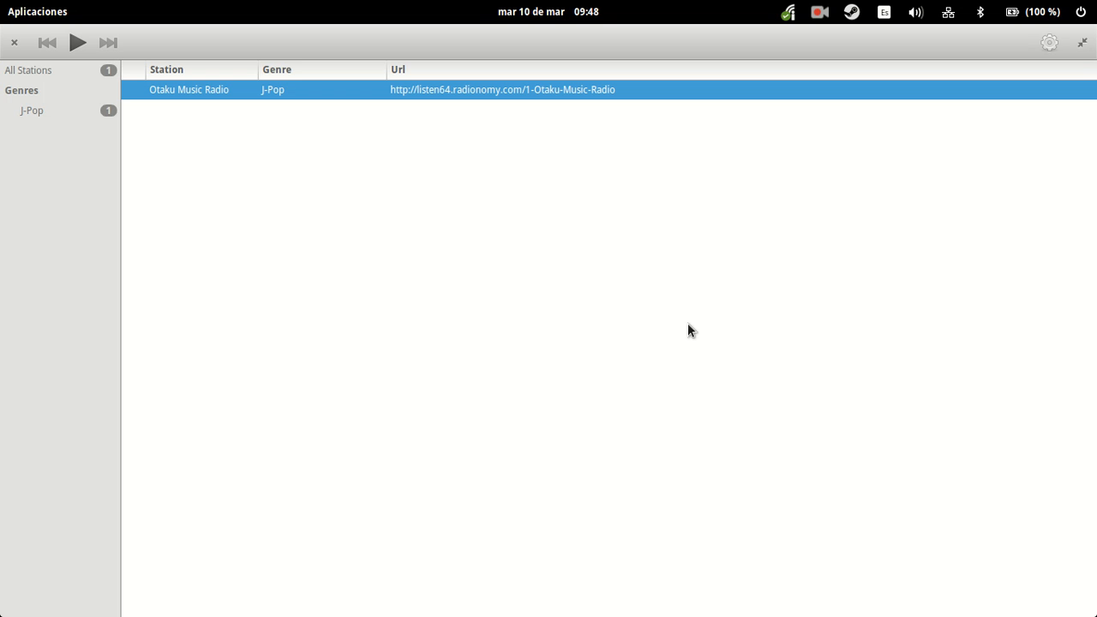
mouse_move(645, 214)
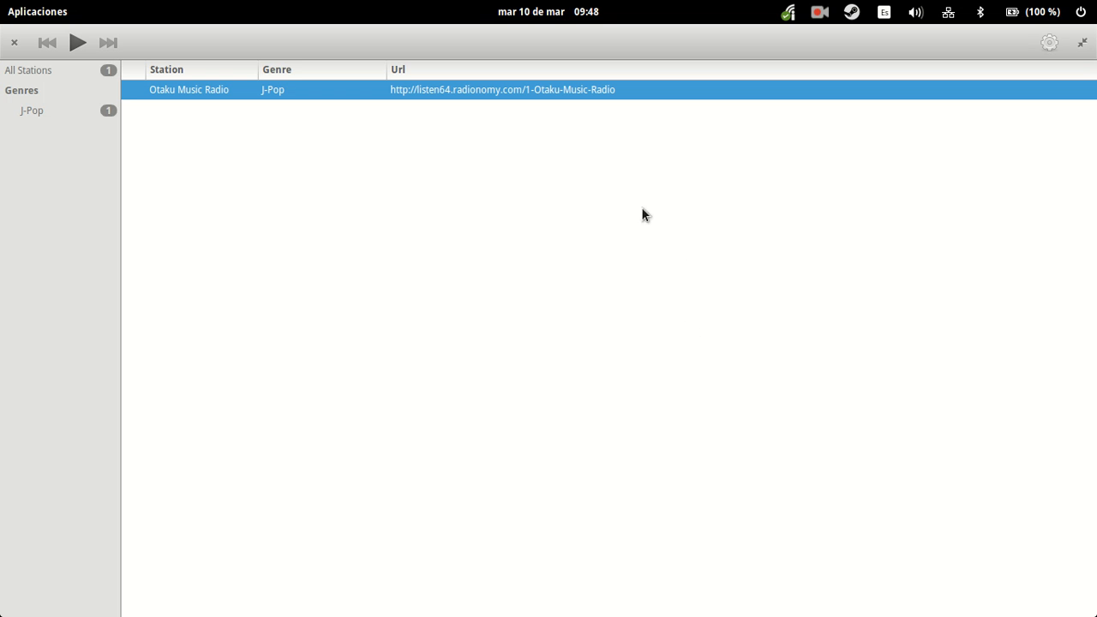
mouse_move(612, 187)
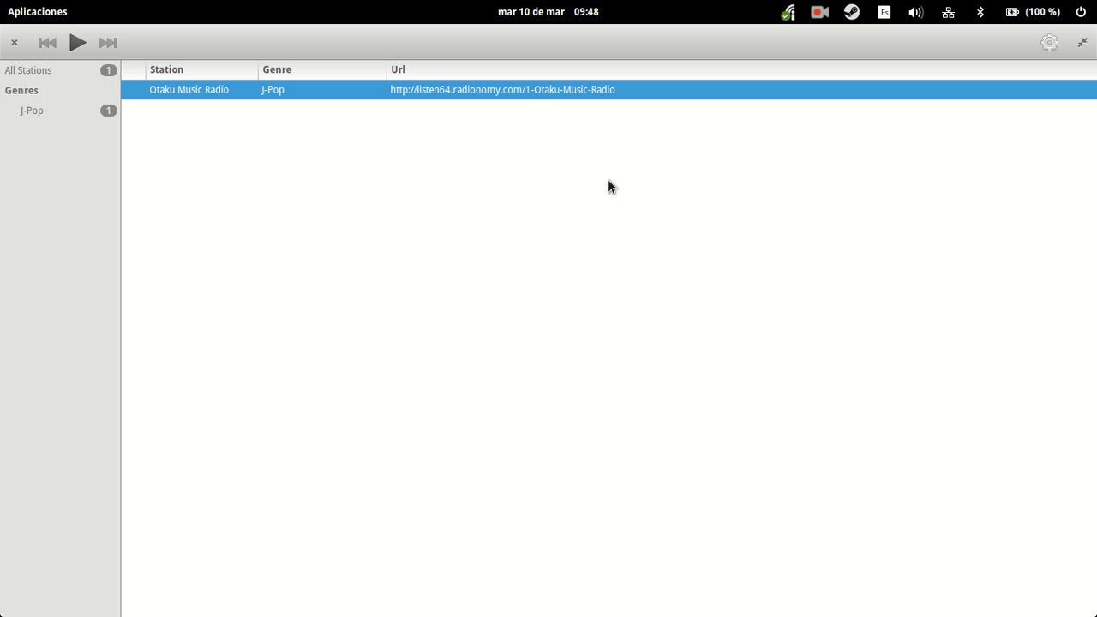
mouse_move(650, 162)
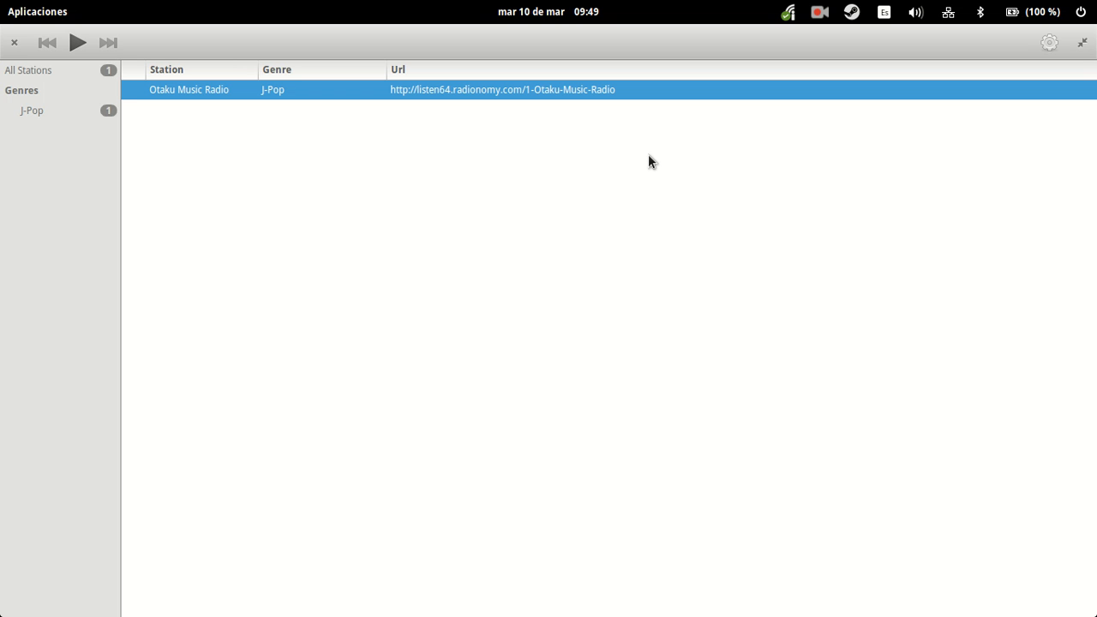
mouse_move(735, 90)
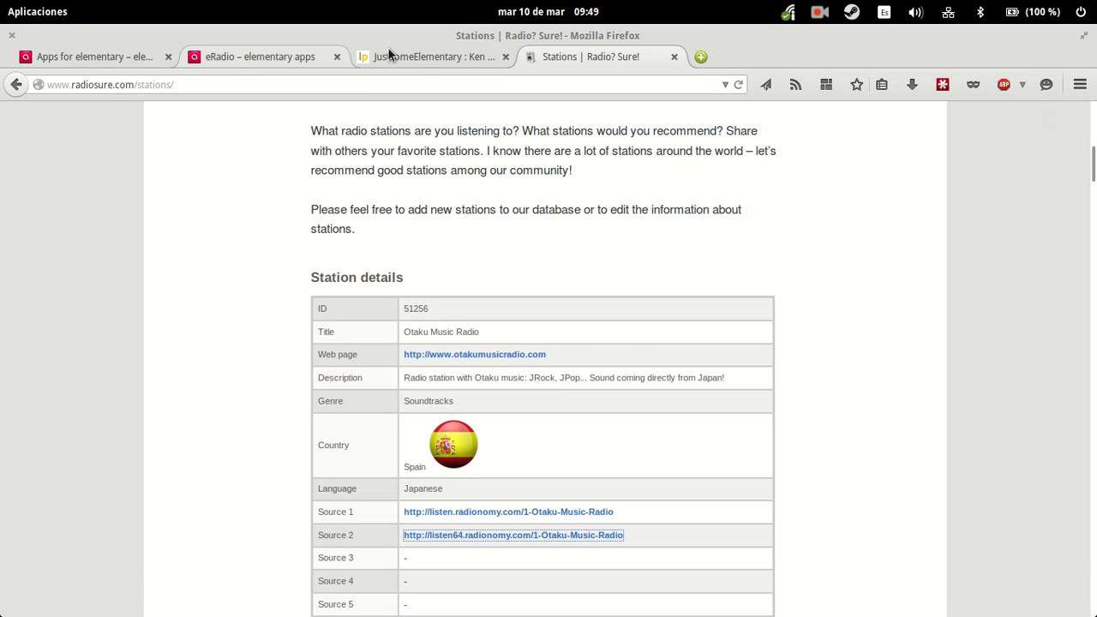
Step: Switch to the JustSomeElementary Launchpad archive listing eradio among 16 packages
click(433, 56)
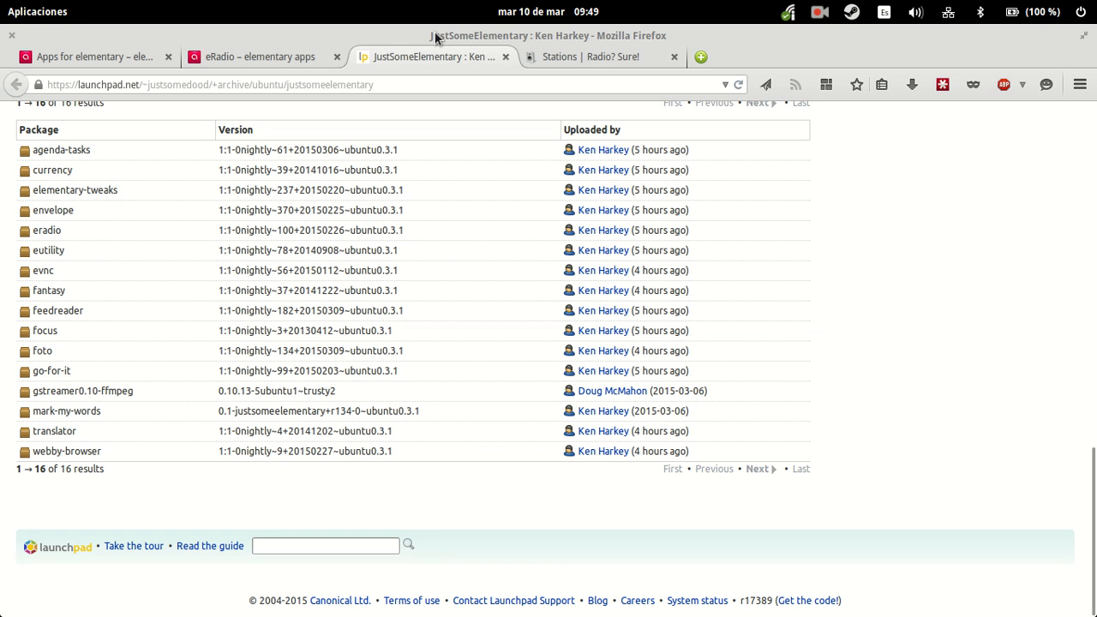
mouse_move(555, 26)
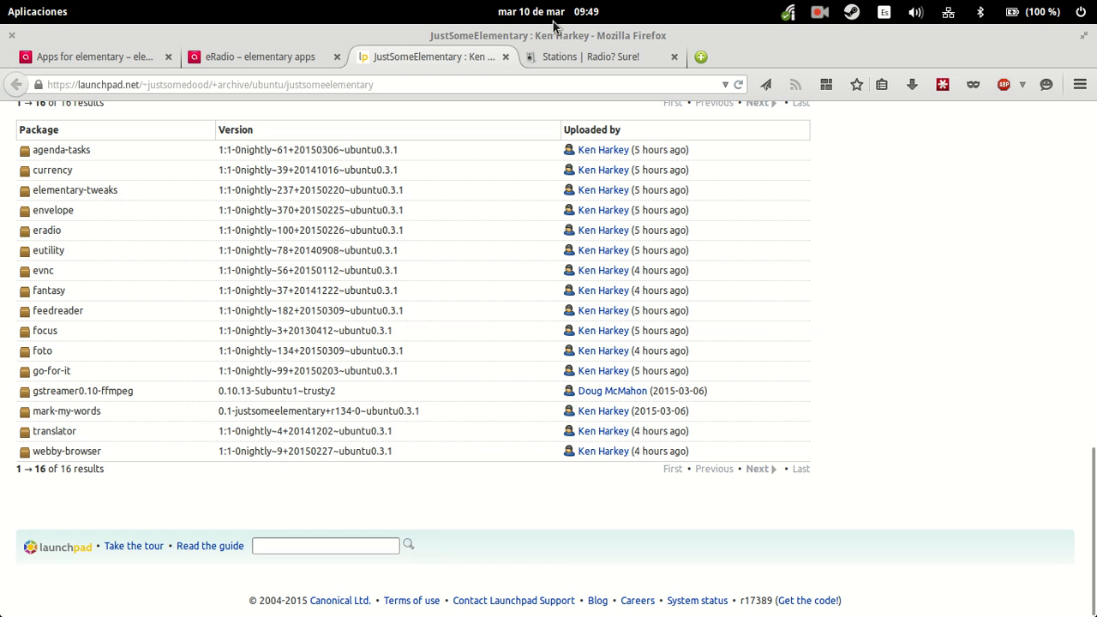